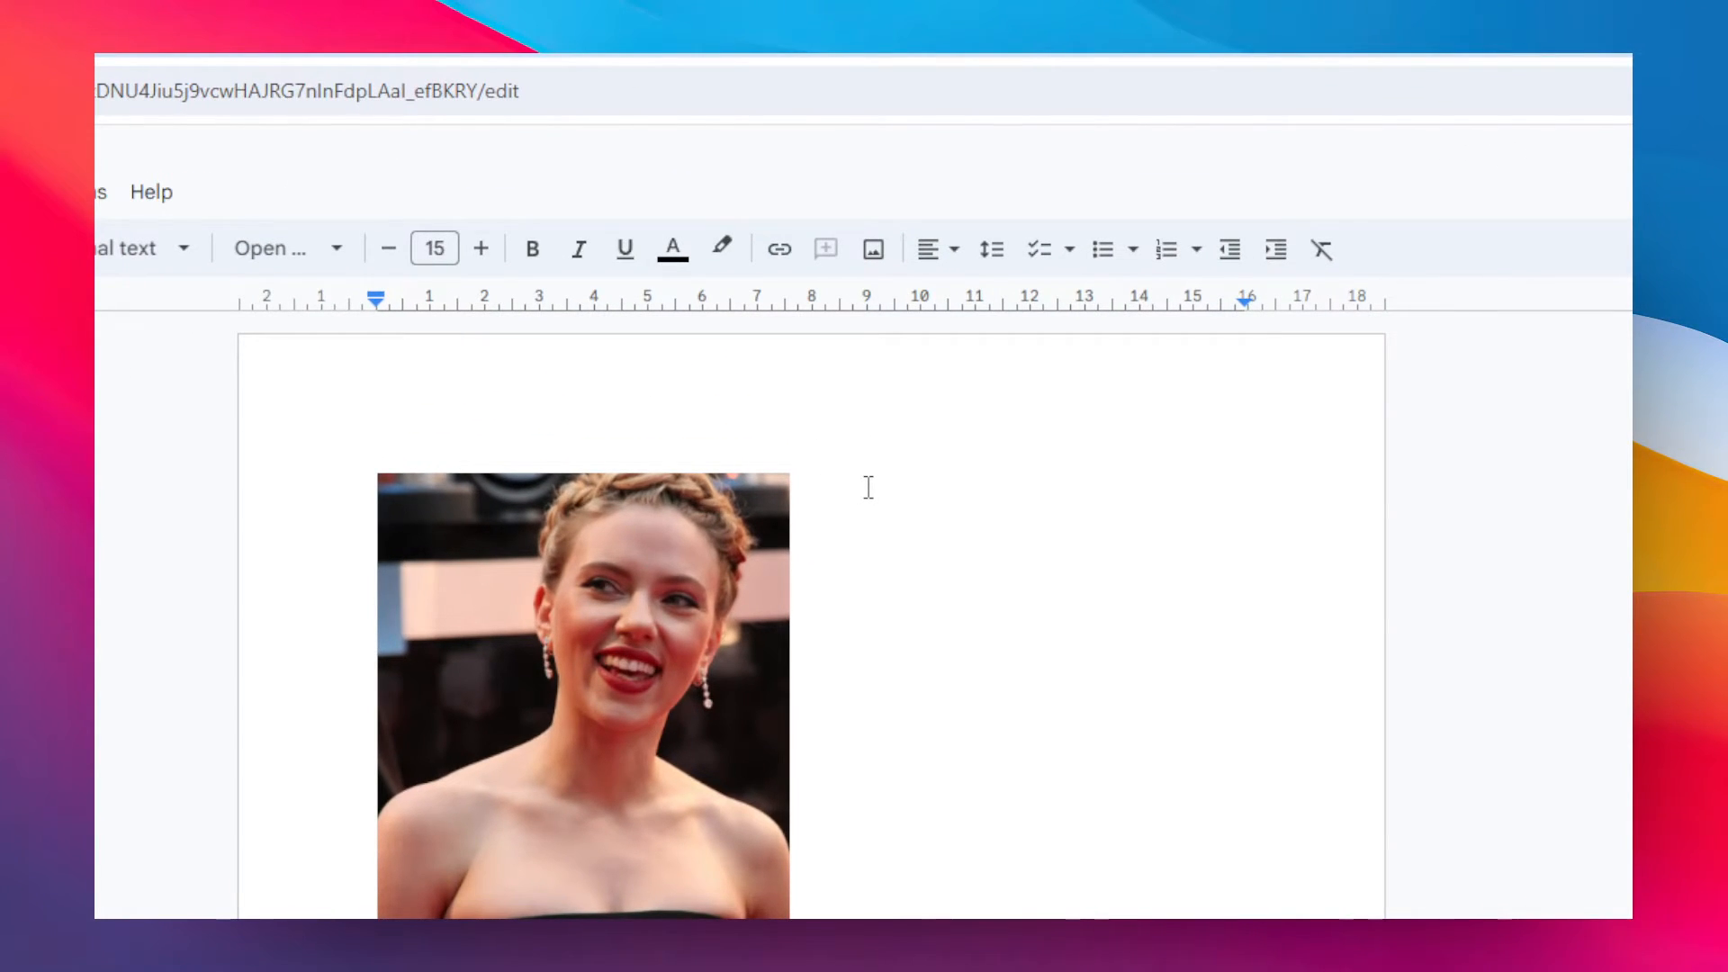
Uncheck 'Automatically capitalise words' in the Tools > Preferences dialog
text(a)
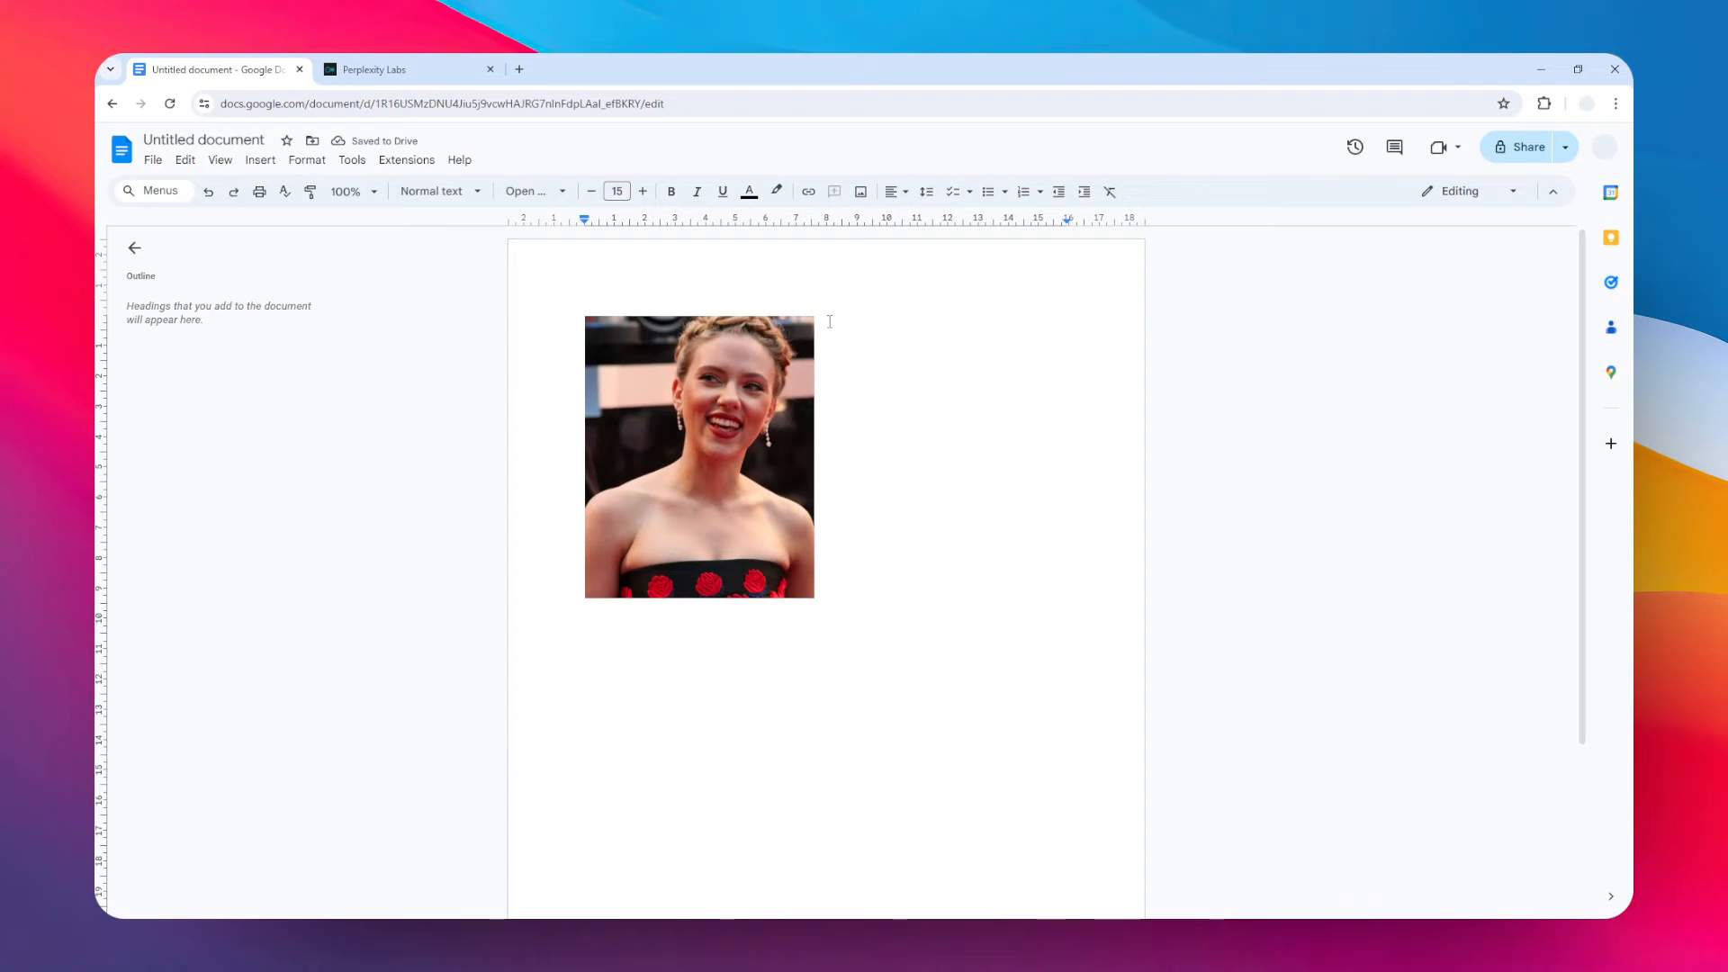
click(351, 160)
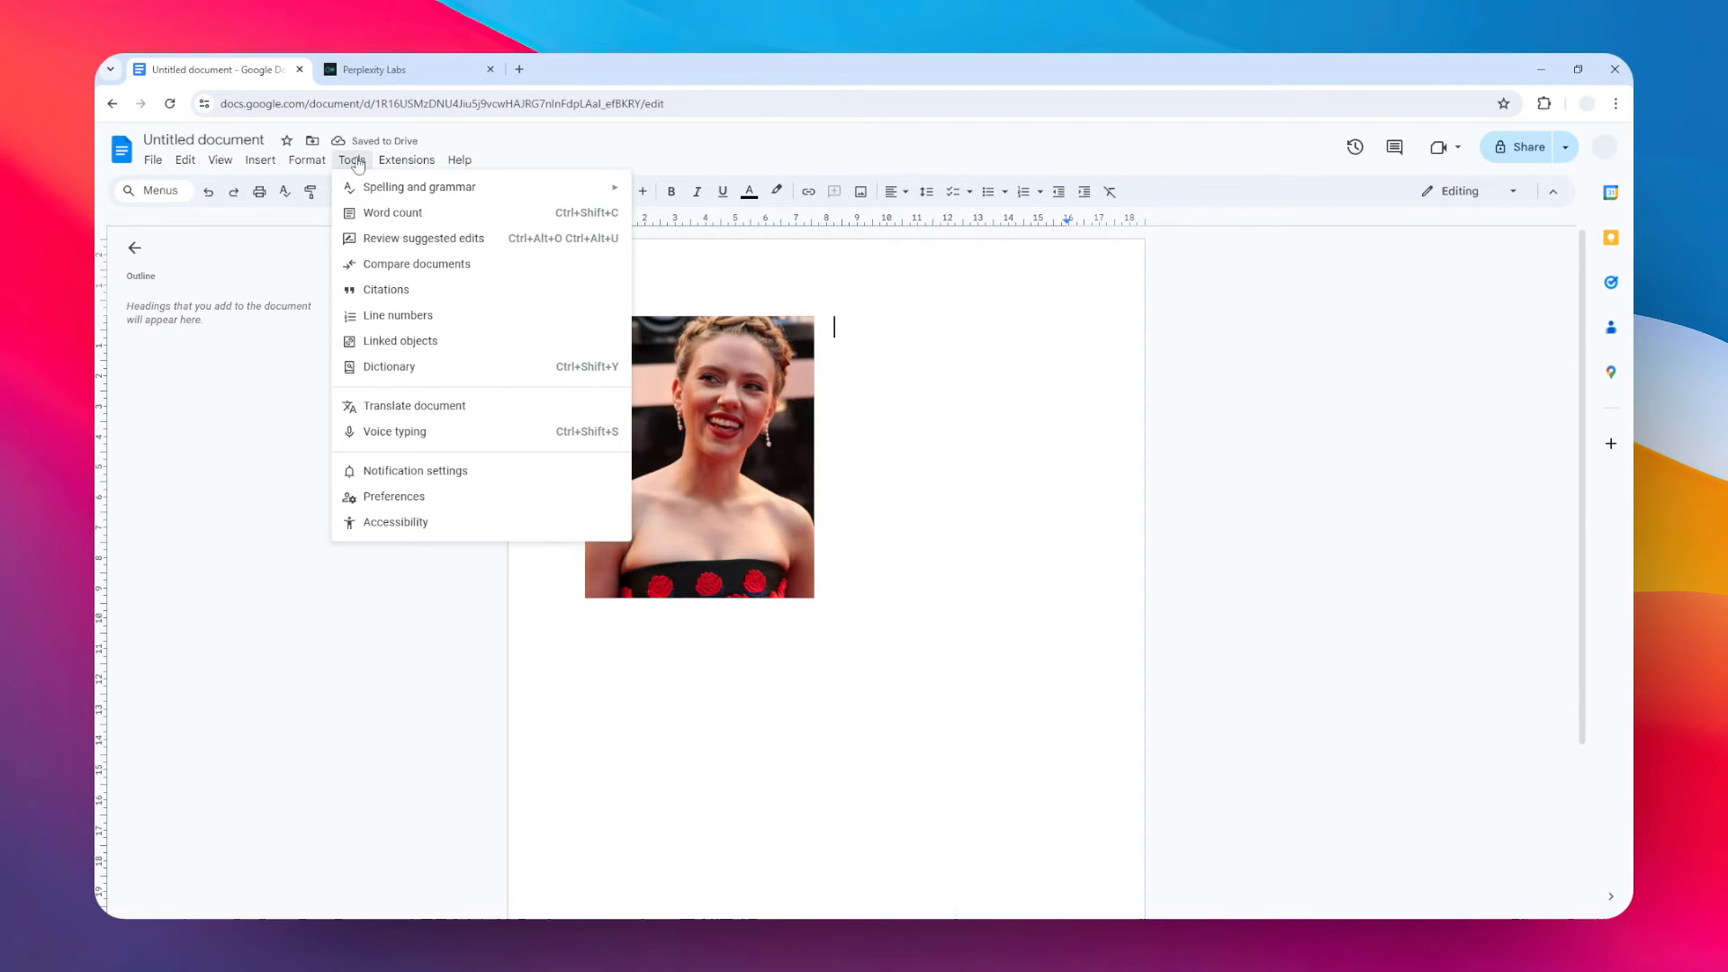
mouse_move(450, 501)
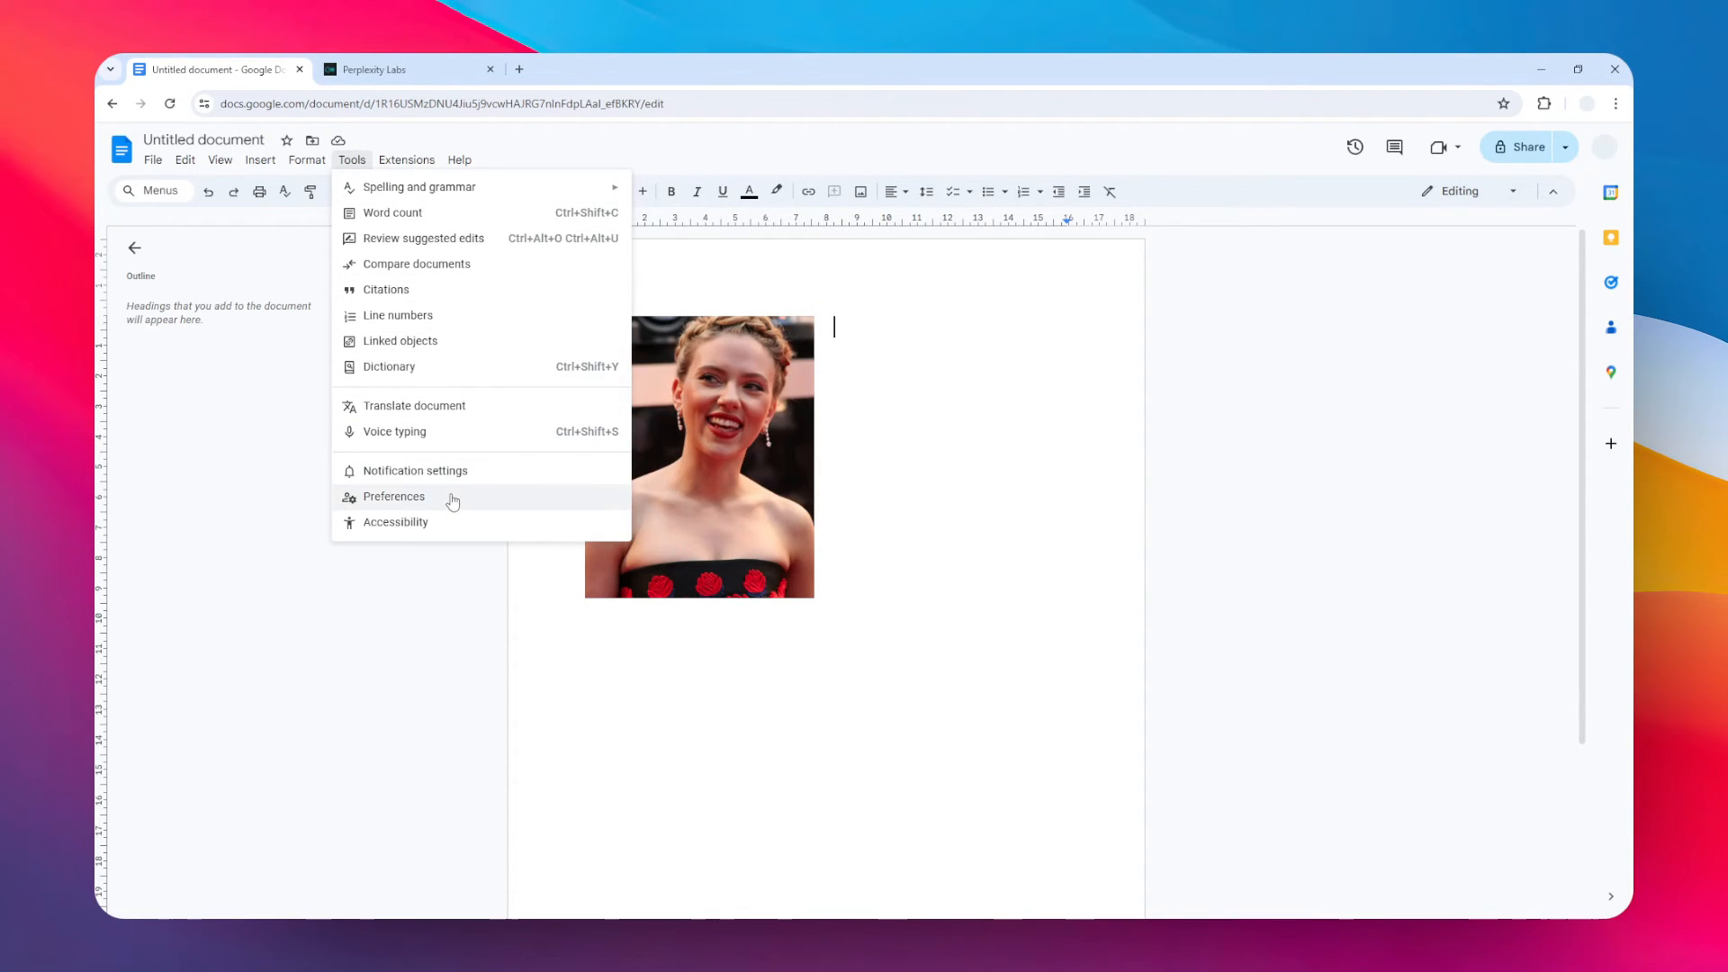
click(393, 495)
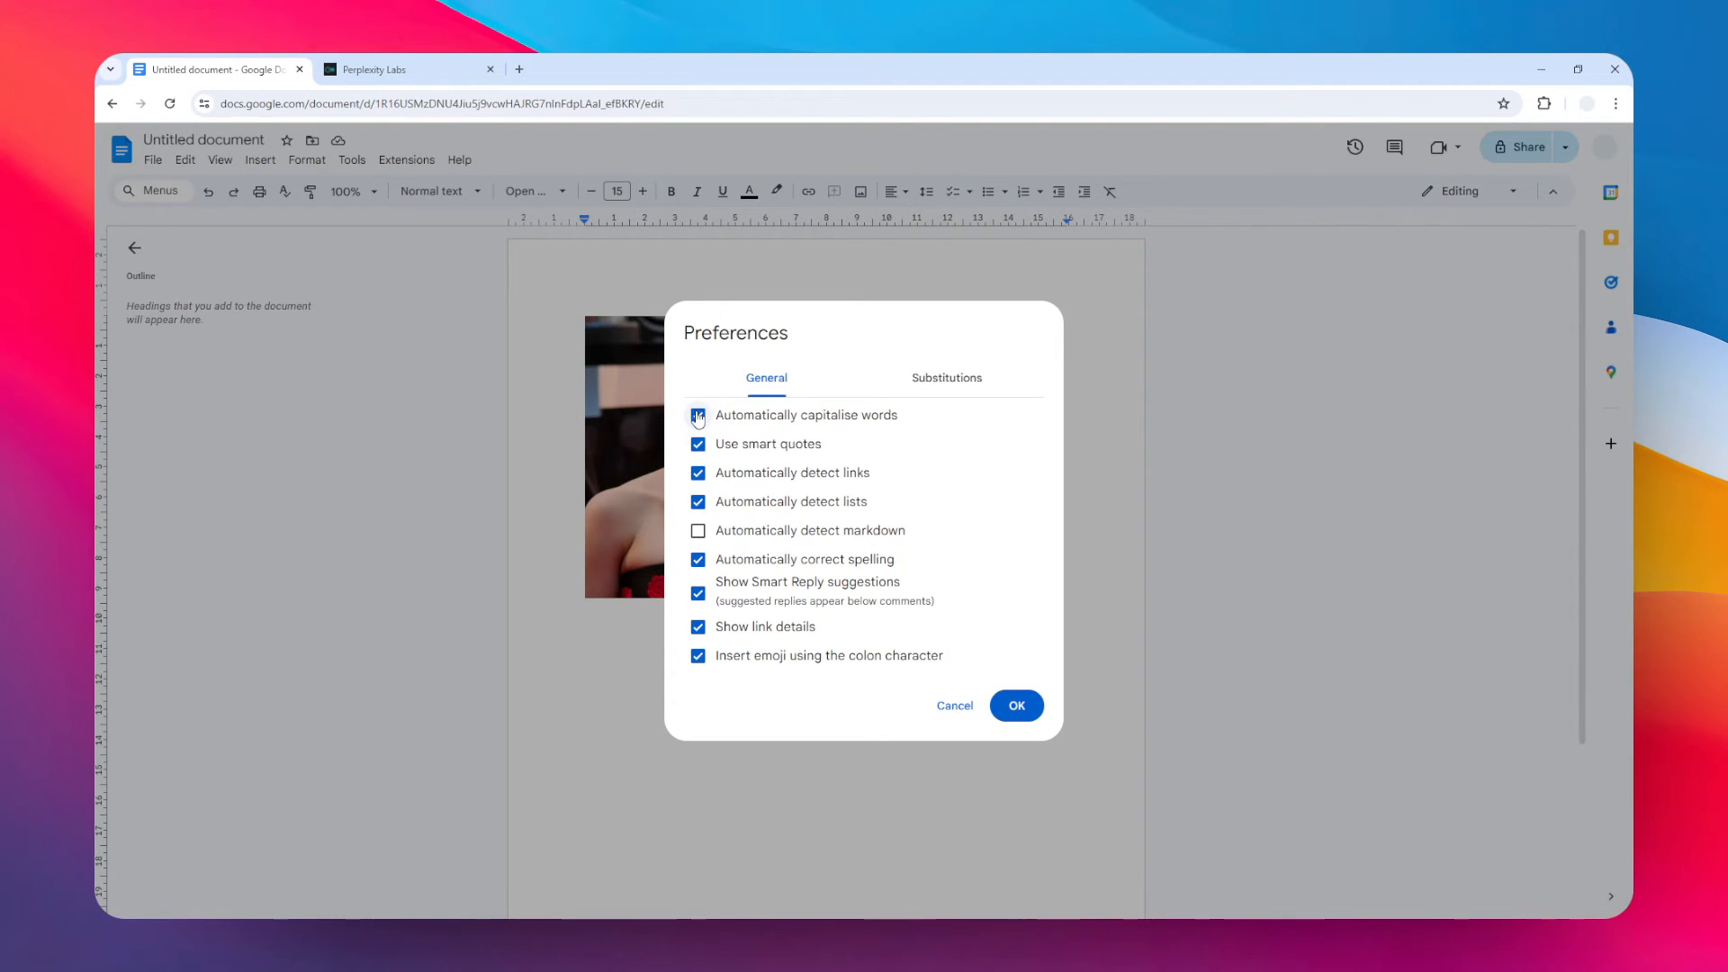
click(697, 415)
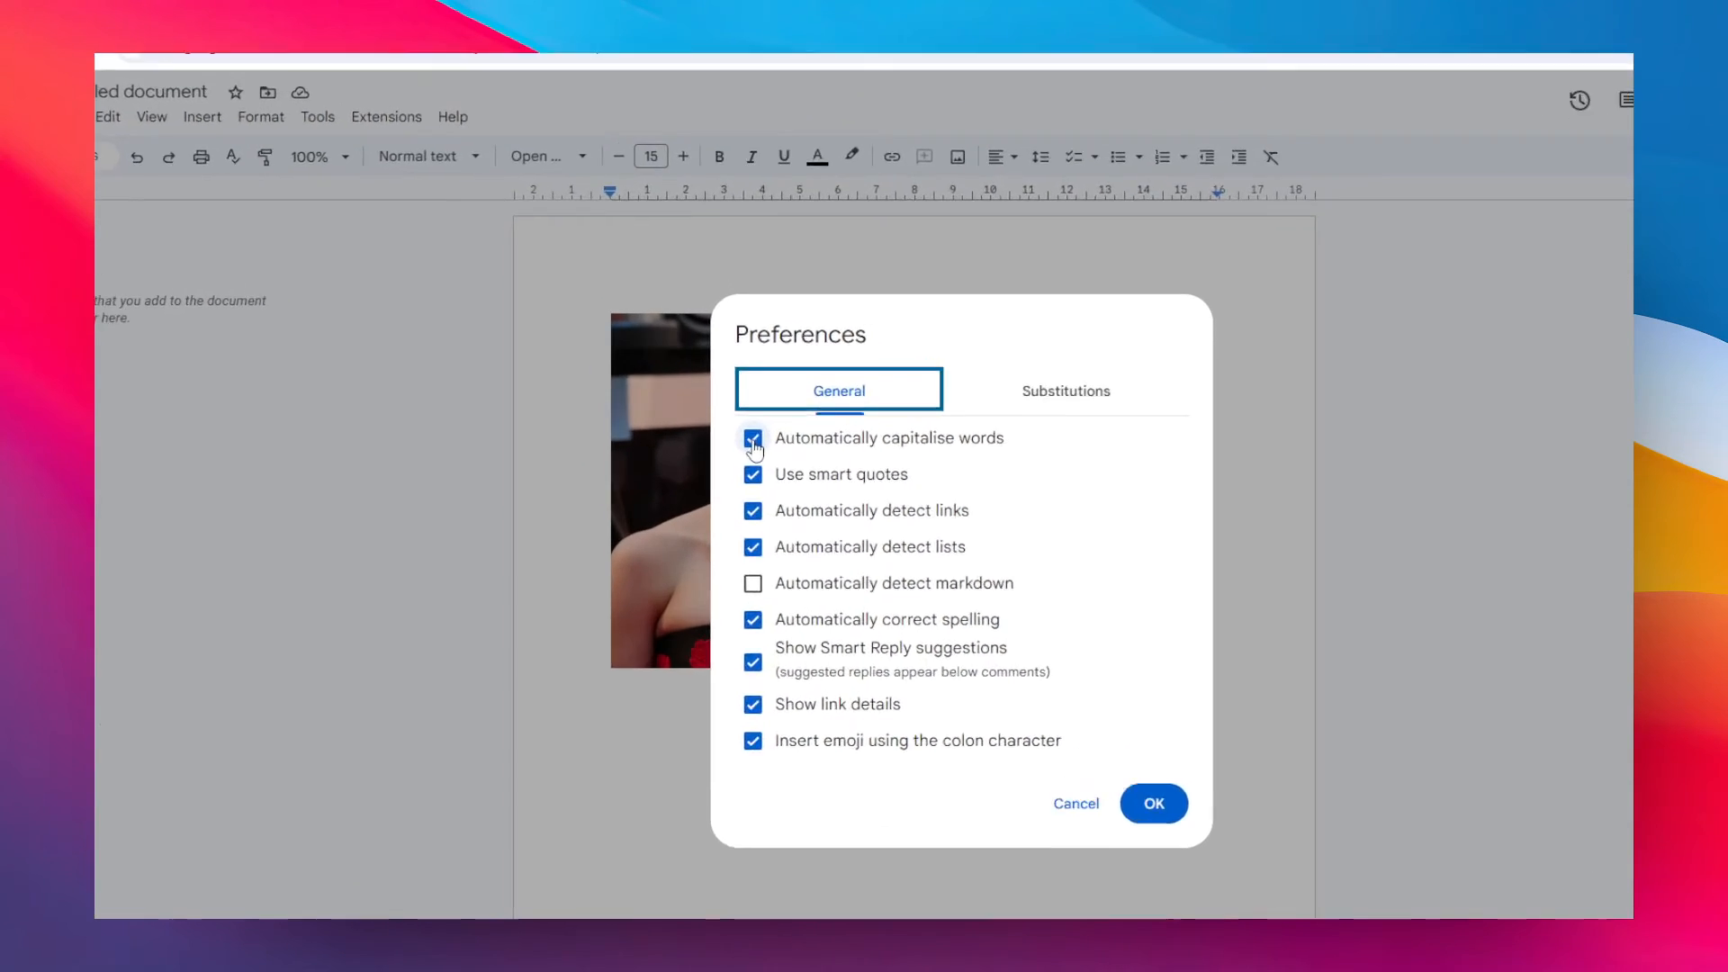
click(752, 437)
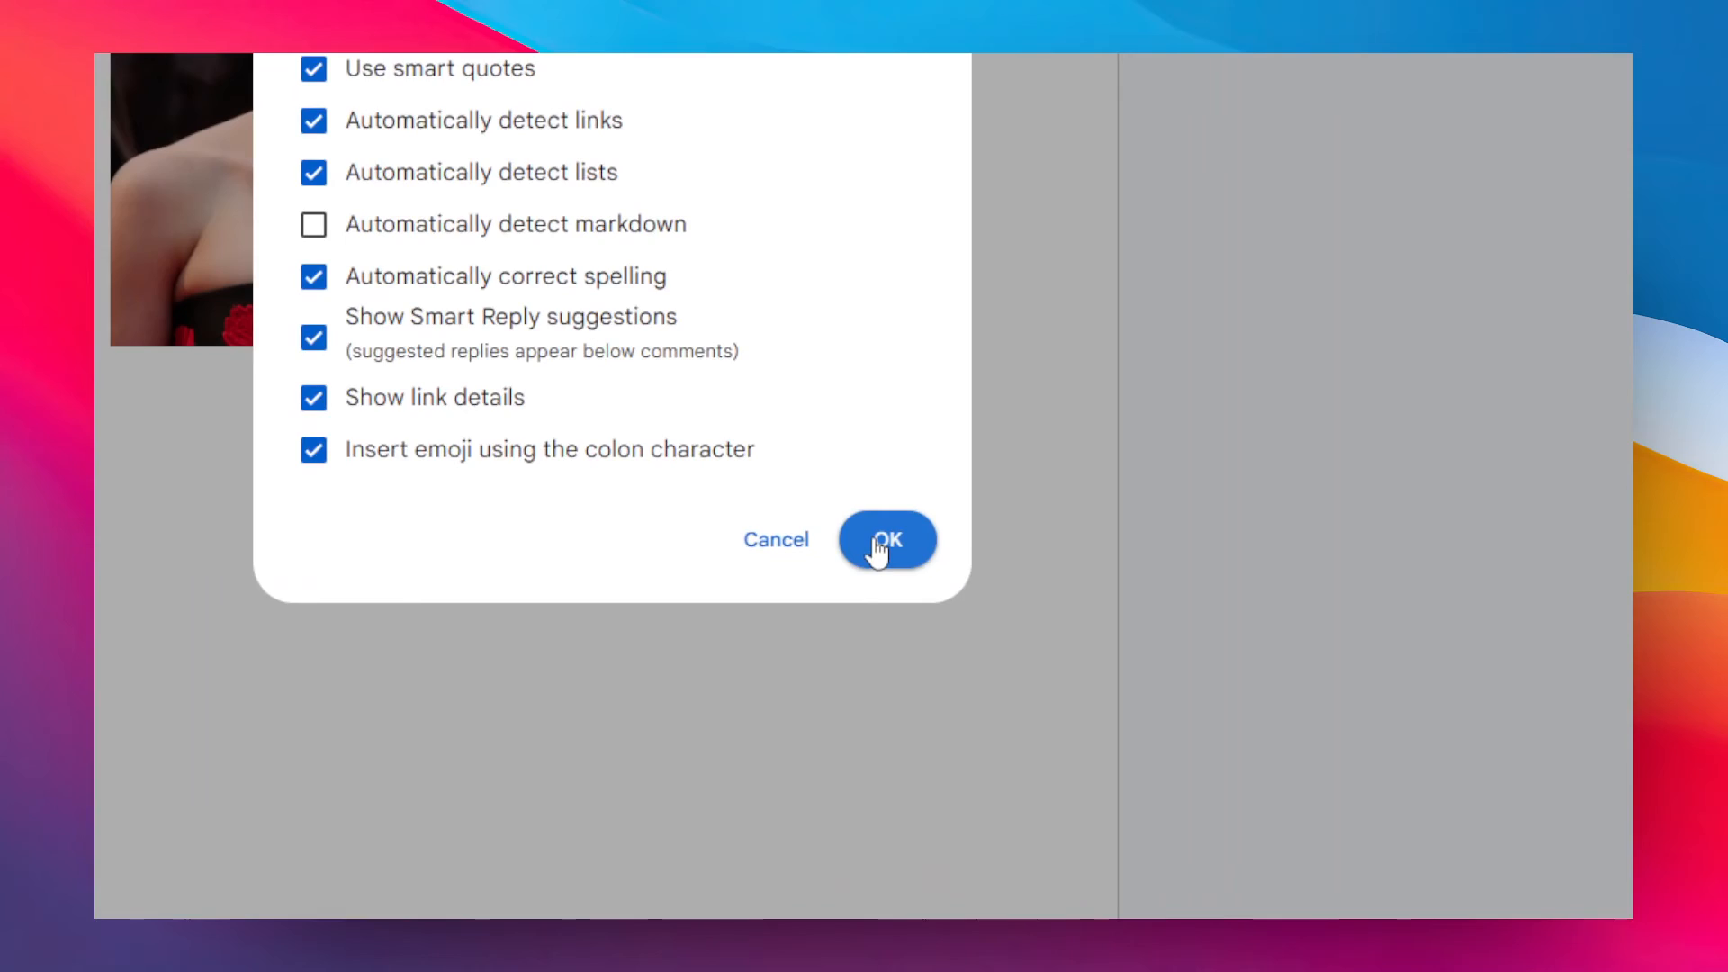
Save the preferences and type a lowercase 'a' beside the portrait photo
click(887, 540)
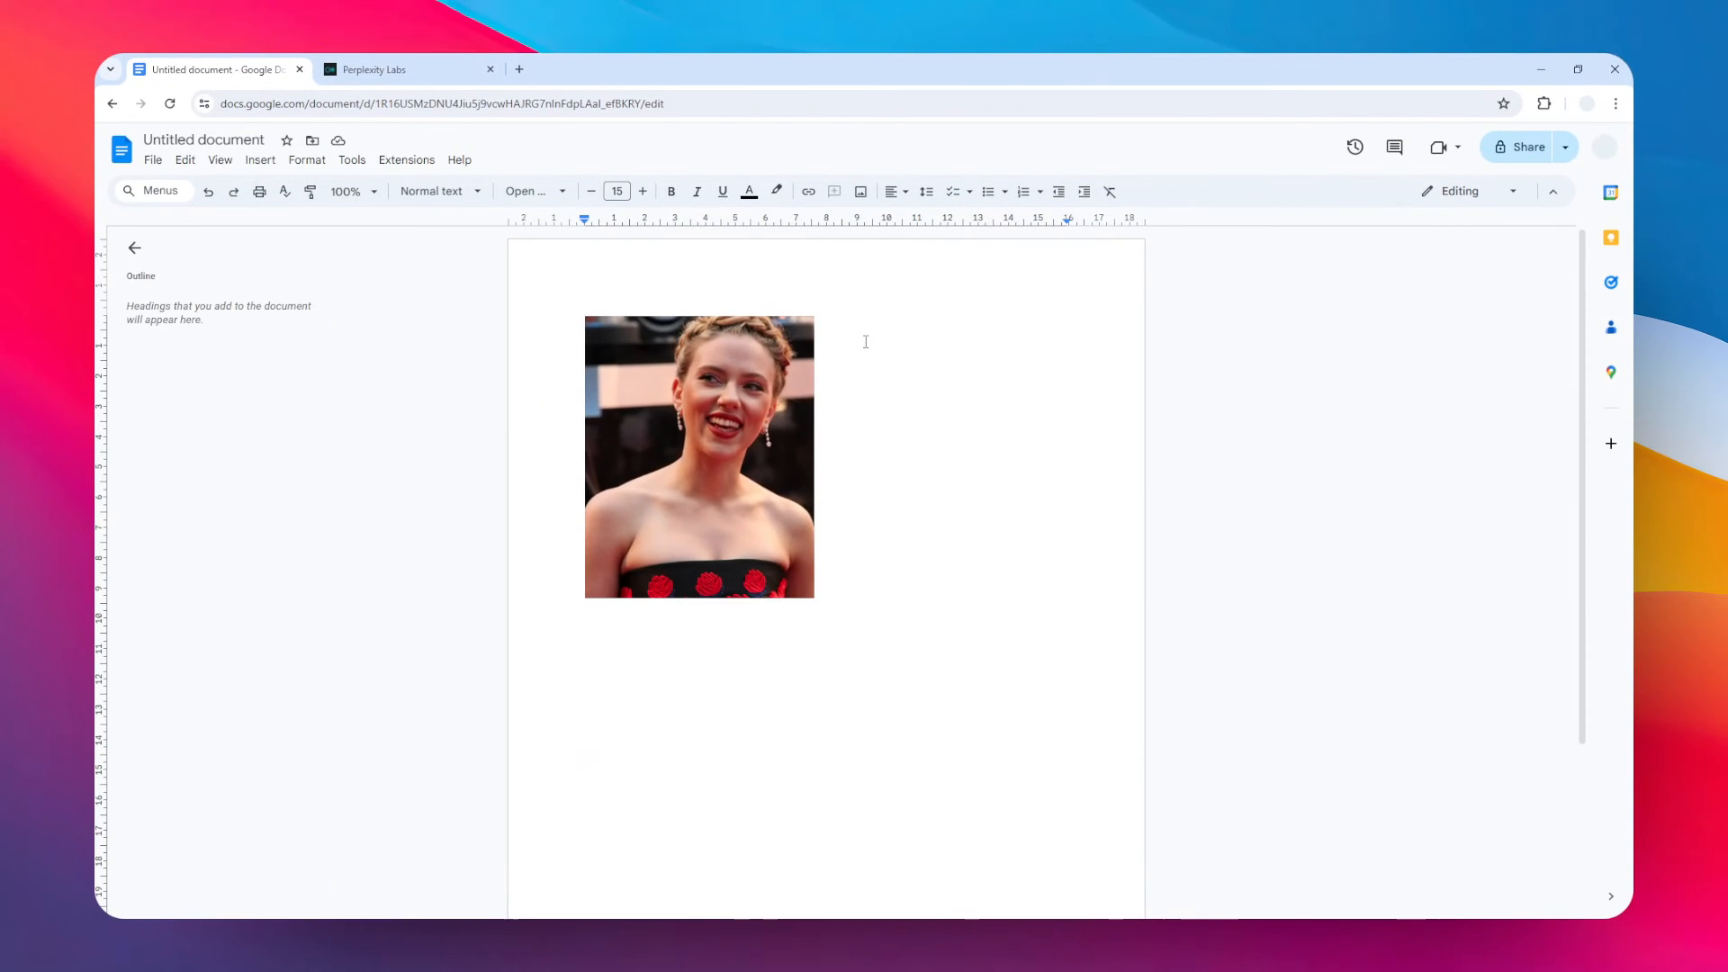
click(834, 324)
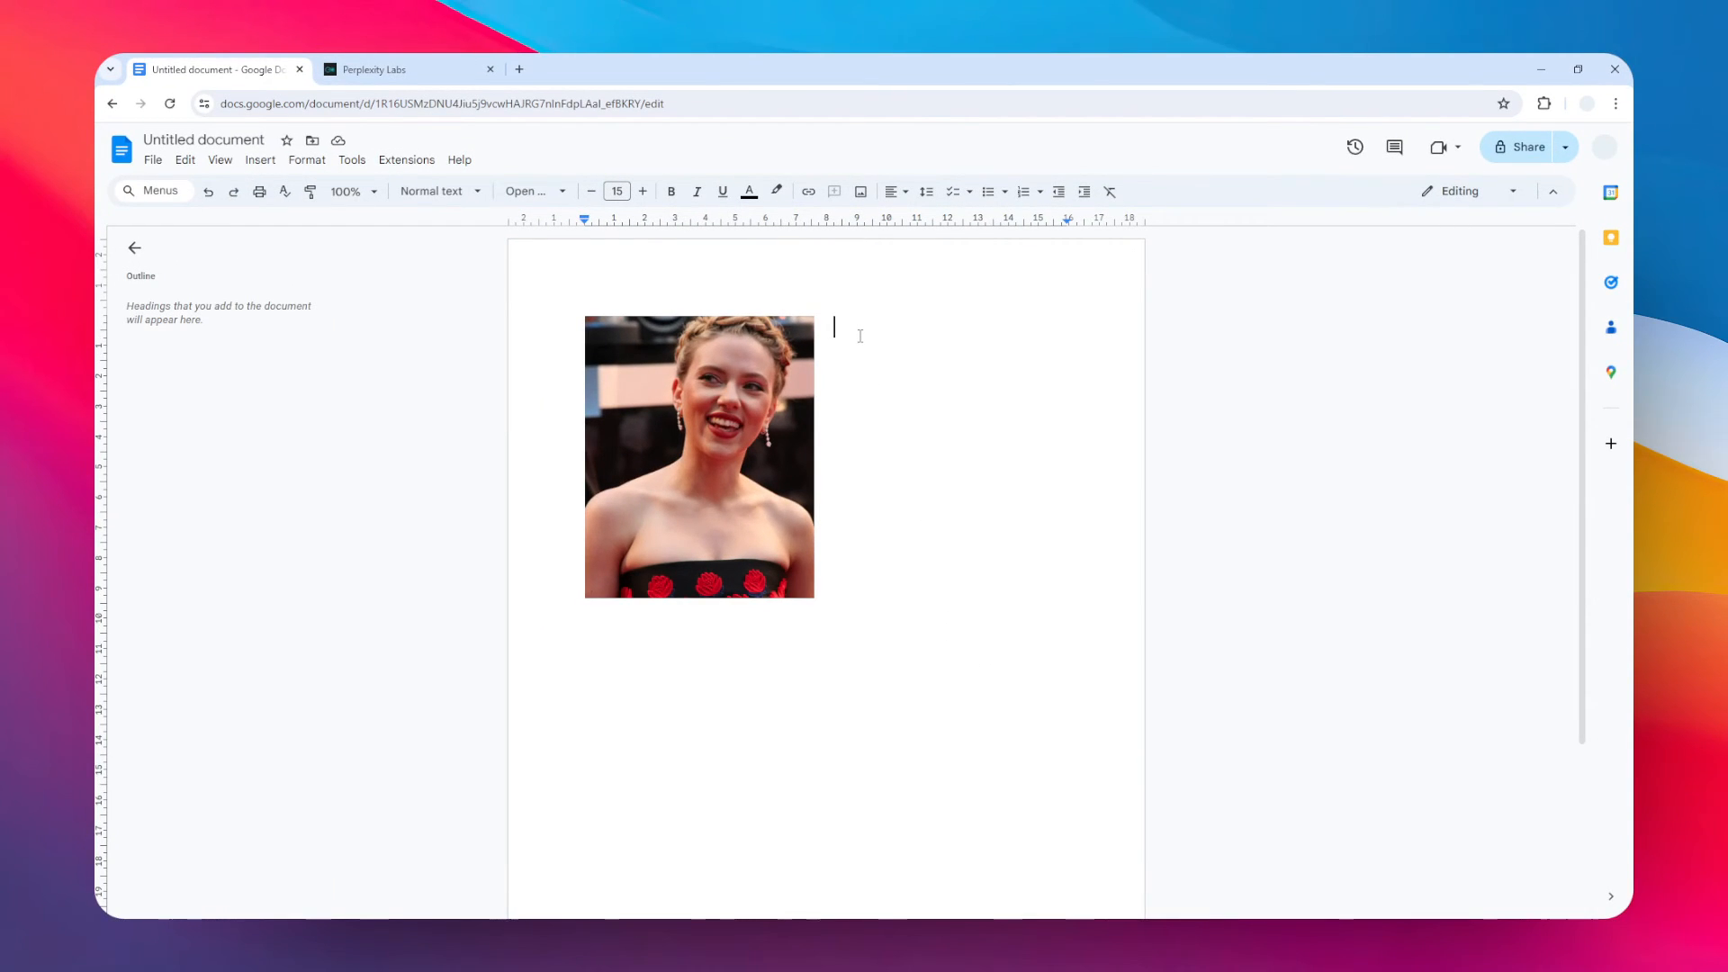
text(a)
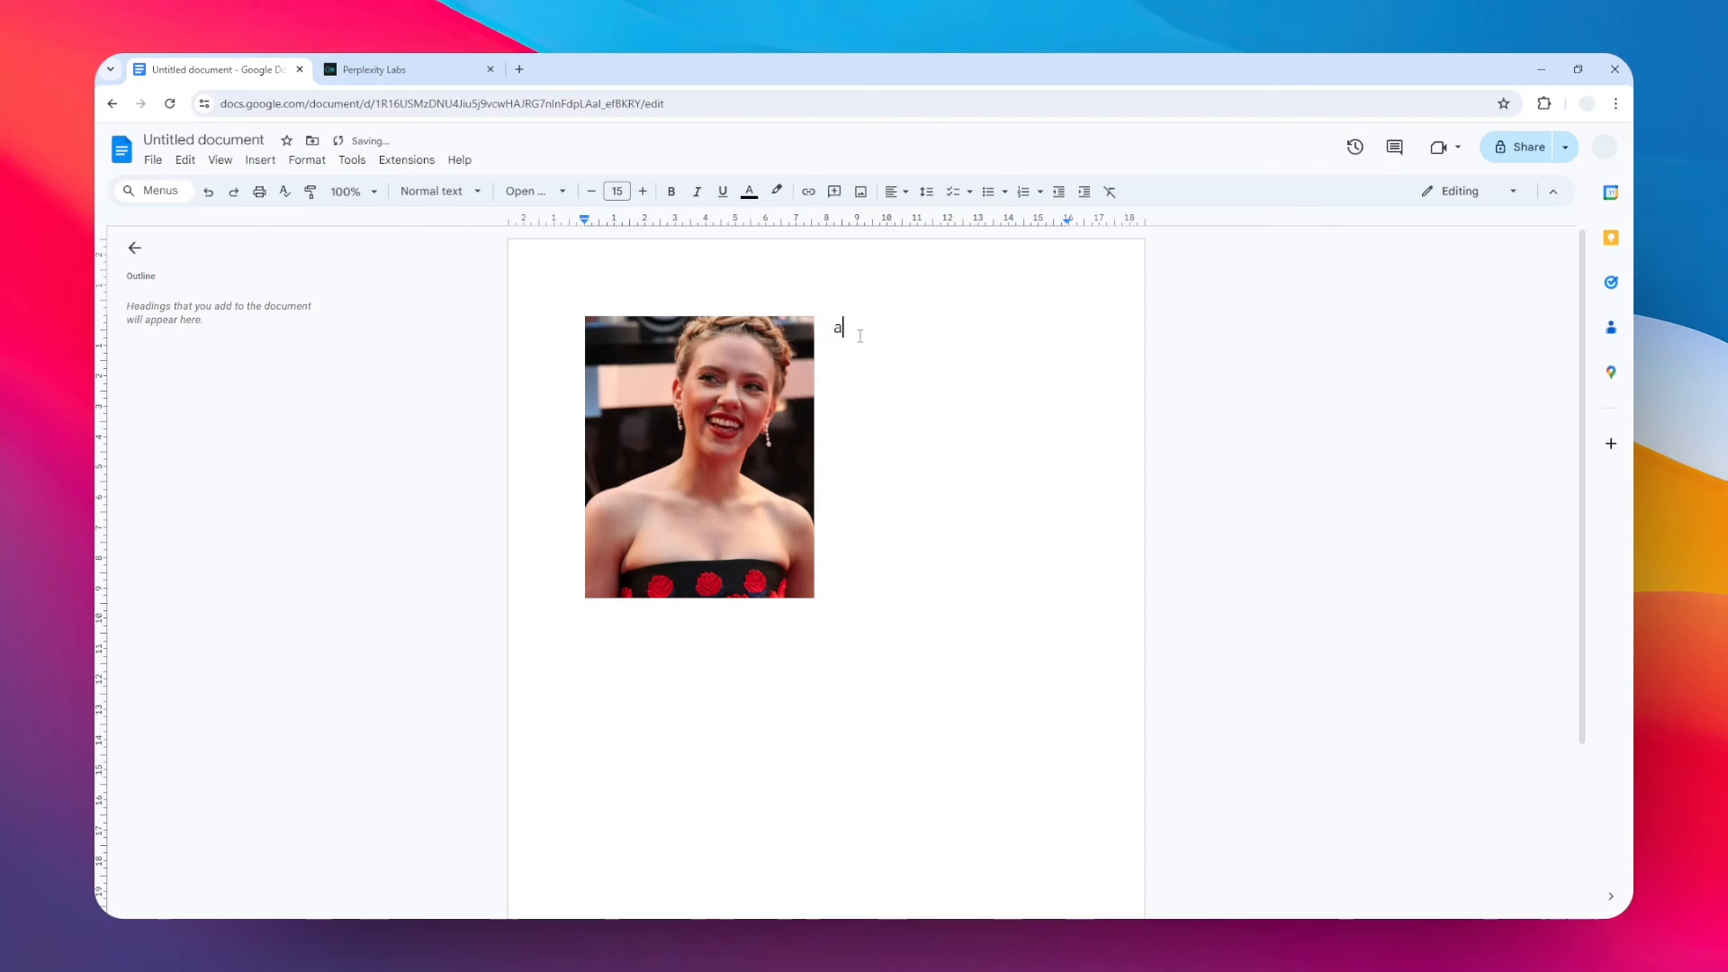